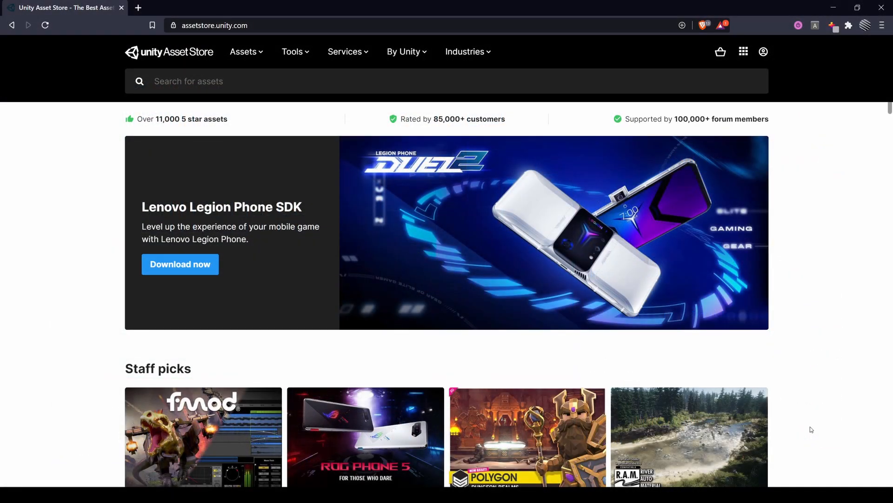
Step: Search the Asset Store for 'leantween' and open the free LeanTween package for import
type("leantween")
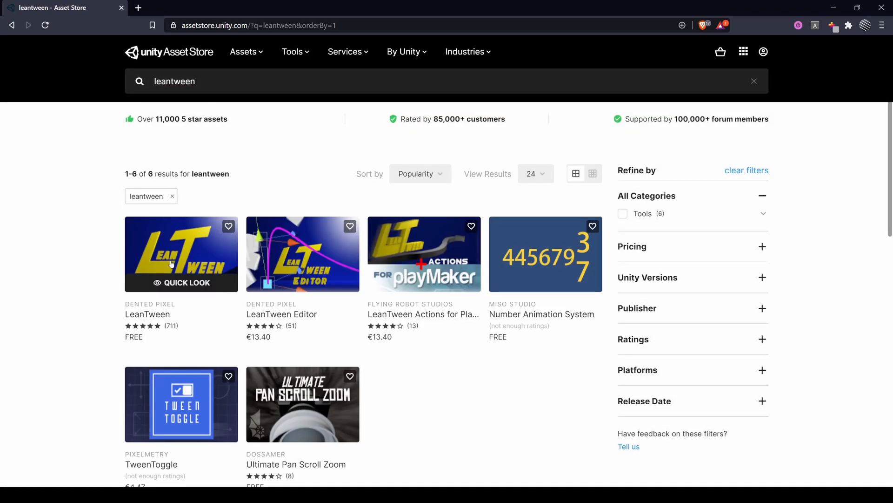
left_click(181, 254)
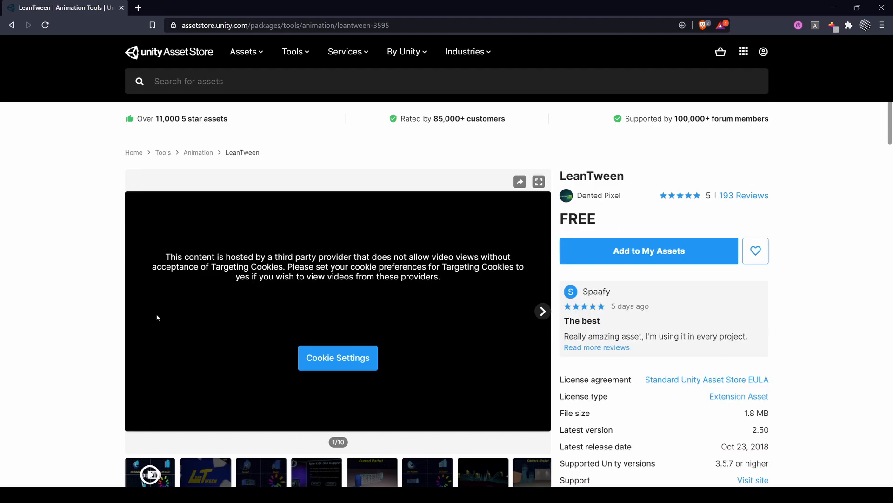
double_click(570, 218)
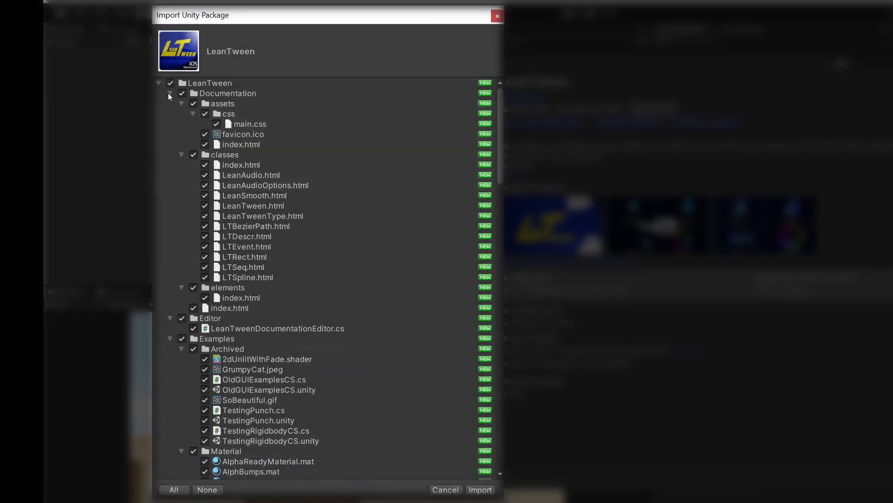
Step: Untick LeanTween's example materials and models, then look through the remaining import files
left_click(170, 93)
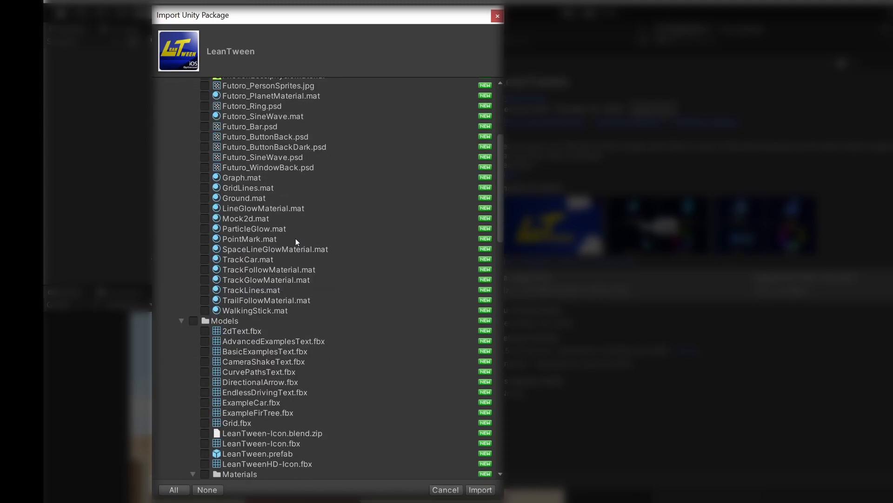
scroll("down", 3)
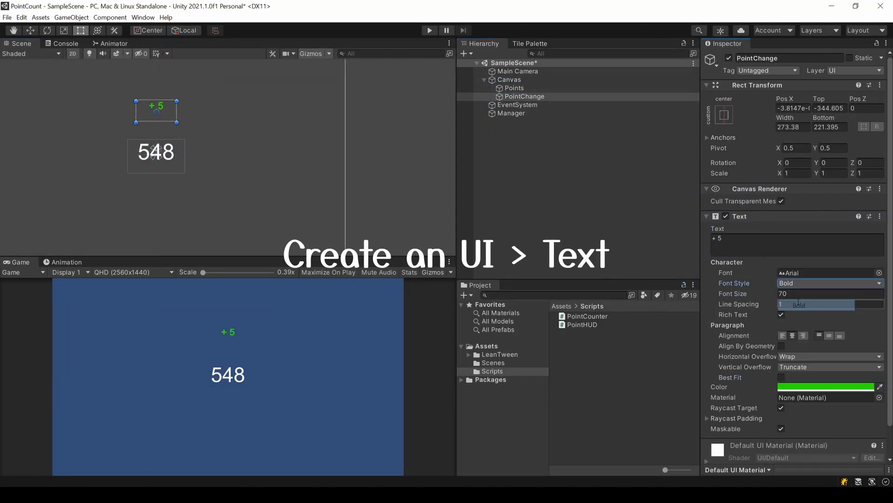
Step: Set the '+ 5' text to size 110, save the PointChange prefab, and add PointChangeWrapper
type("110")
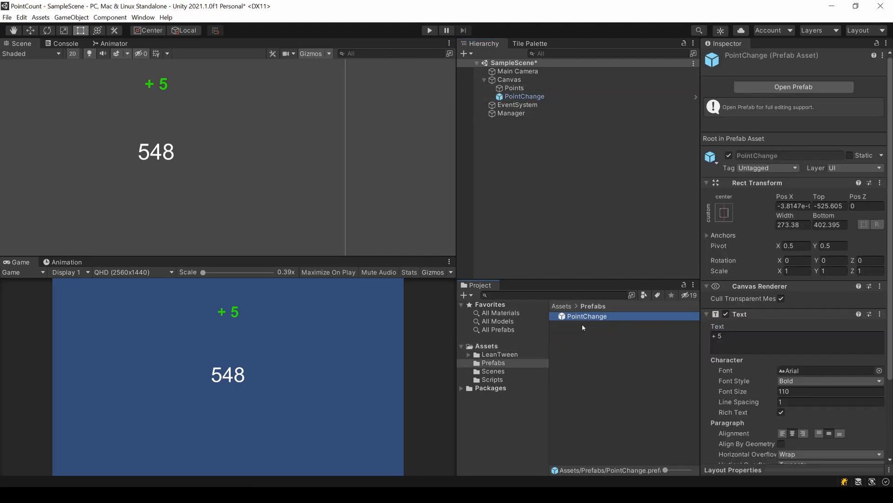
left_click(514, 88)
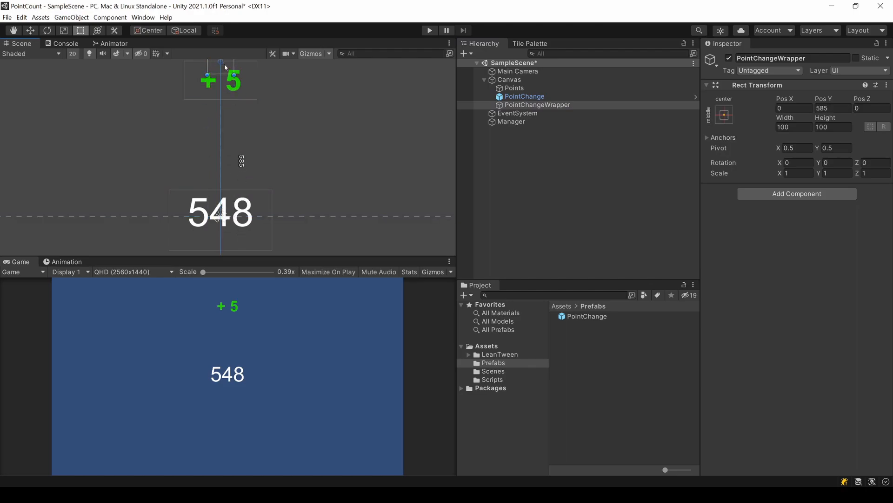
left_click(523, 96)
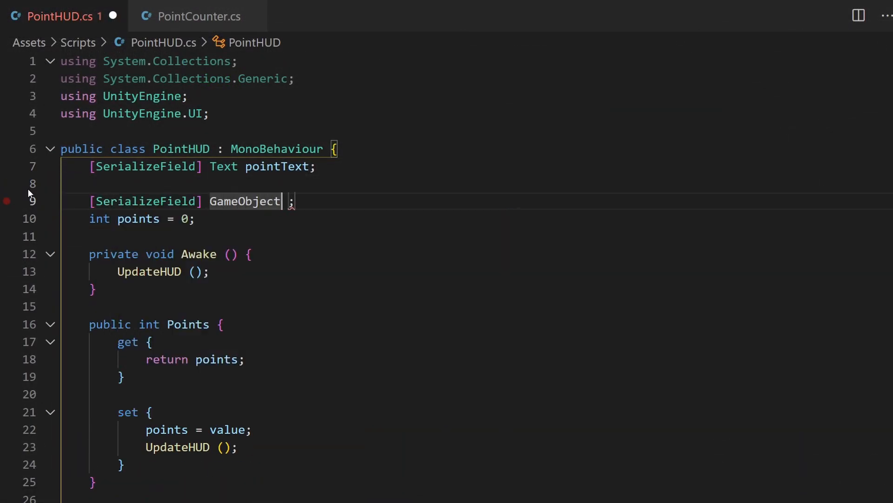
Step: Add serialized GameObject pointChangePrefab and Transform pointParent fields to PointHUD
type("pointChangePrefab")
type("[SerializeField] ;")
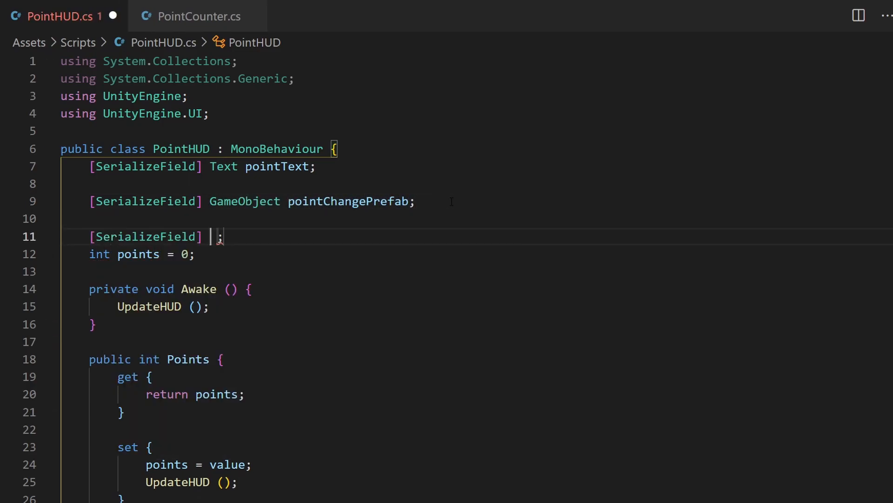
type("Transform pointP")
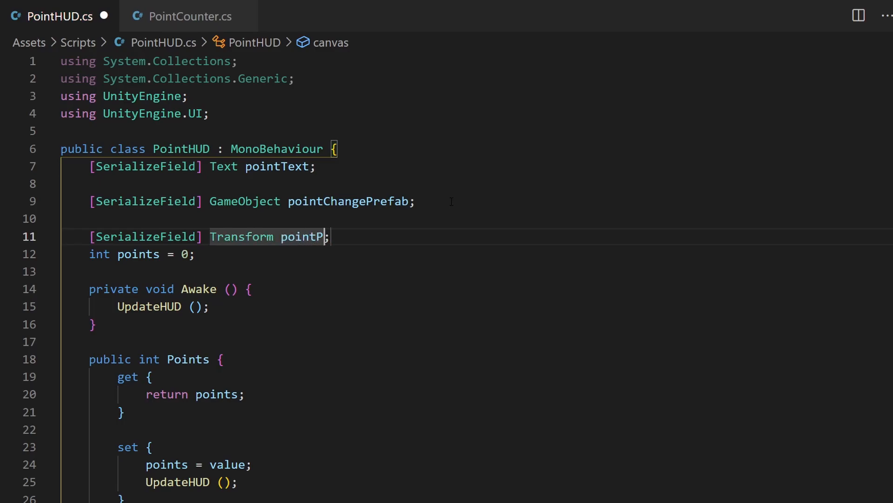
type("arent")
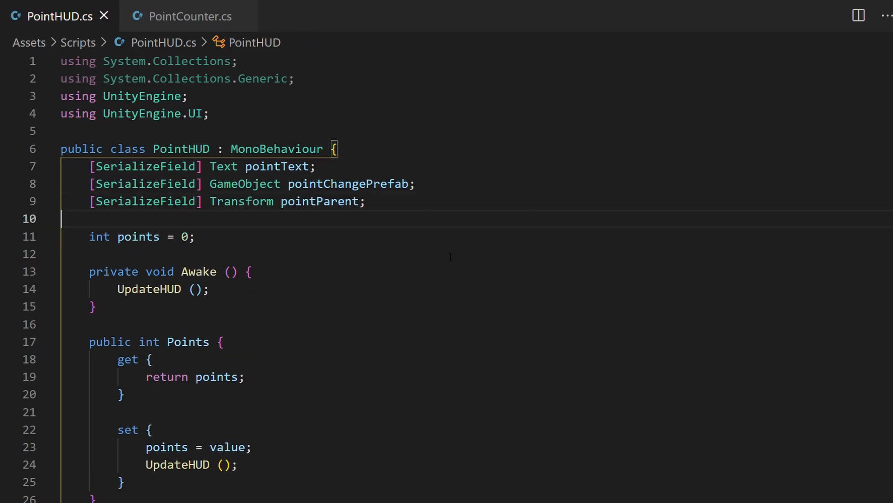
Step: Write an empty ShowPointChange(int change) method and call it with value in the Points setter
type("private void")
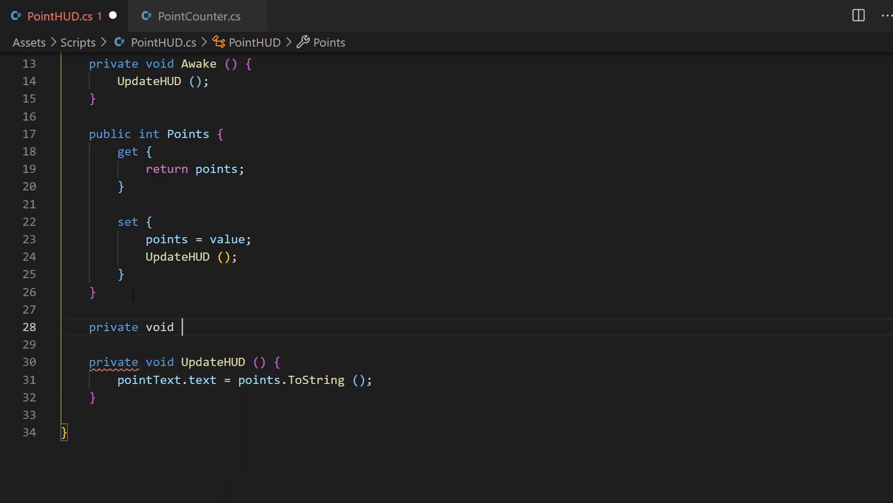
type("ShowPoint")
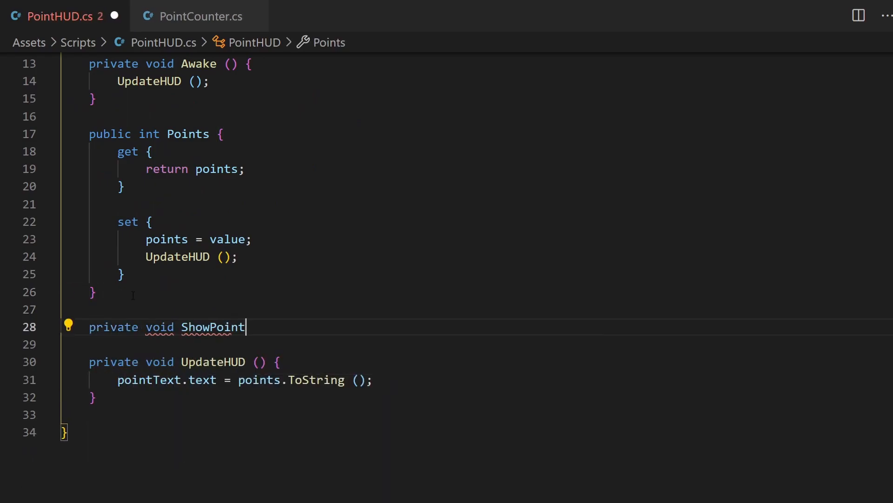
type("Change(int change)")
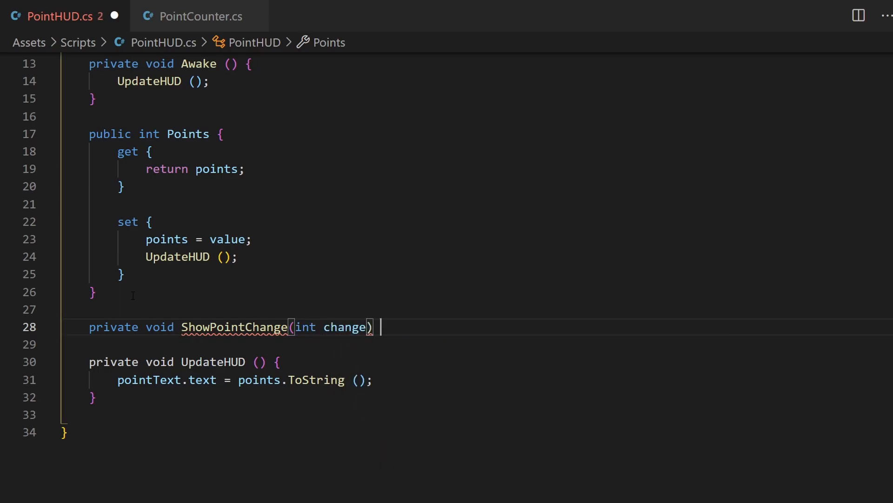
type("ShowPointChange")
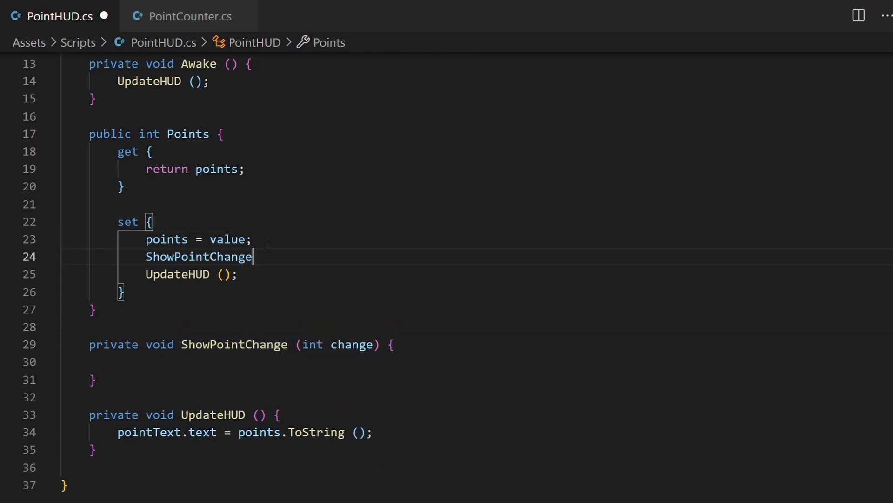
type("(value);")
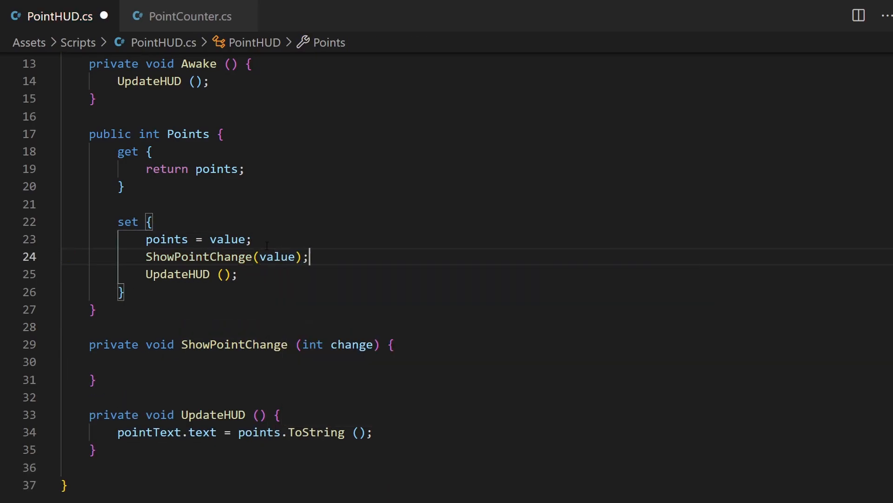
double_click(229, 238)
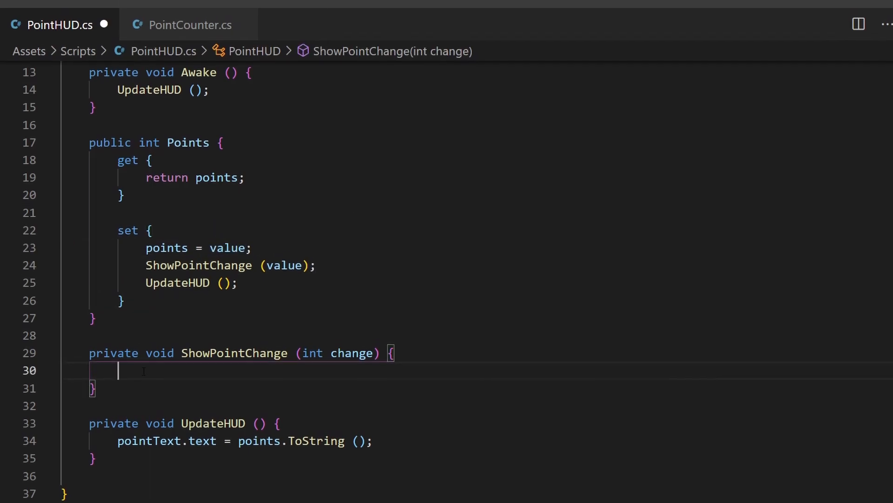
Step: Instantiate pointChangePrefab at pointParent.position with Quaternion.identity and begin parenting it to pointParent
type("var inst = Instantiate(")
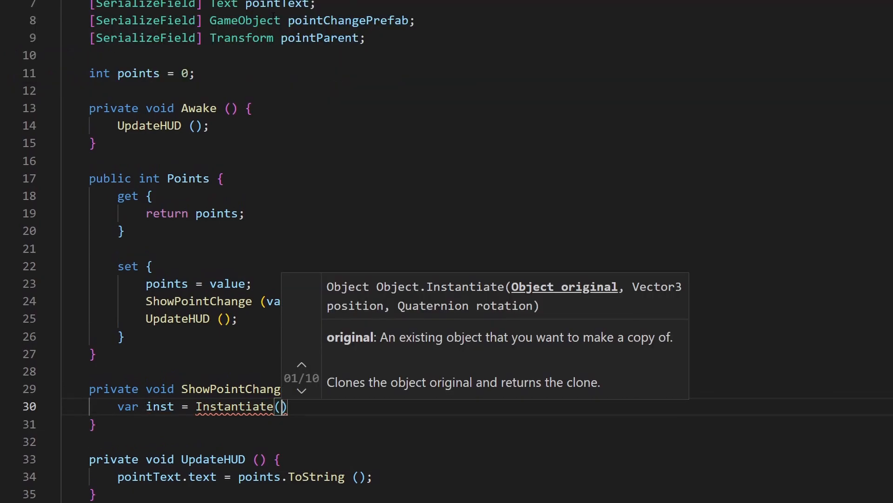
type("pointChangePrefab,")
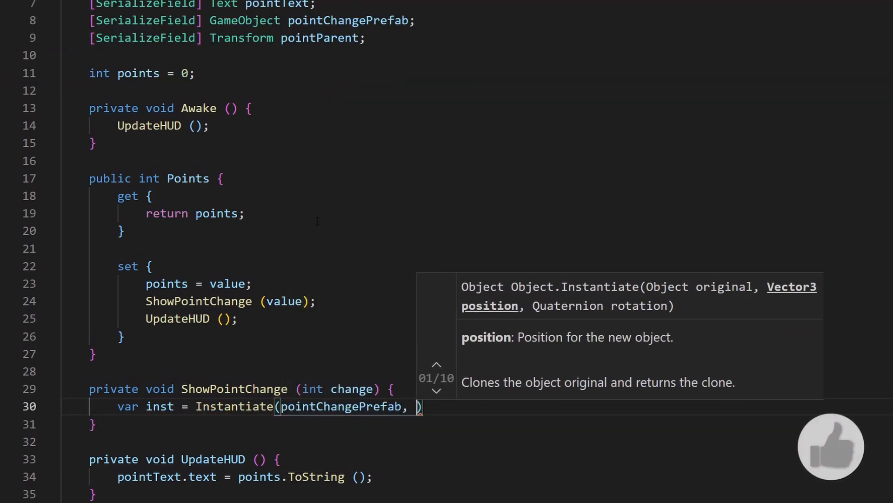
type("pointParent.tr")
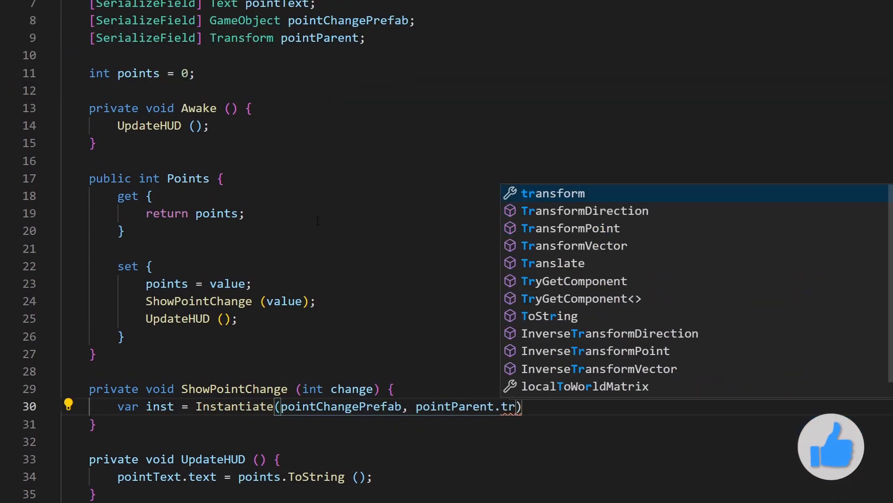
type("position, Quaternion.identity")
type("inst.transform.SetParent")
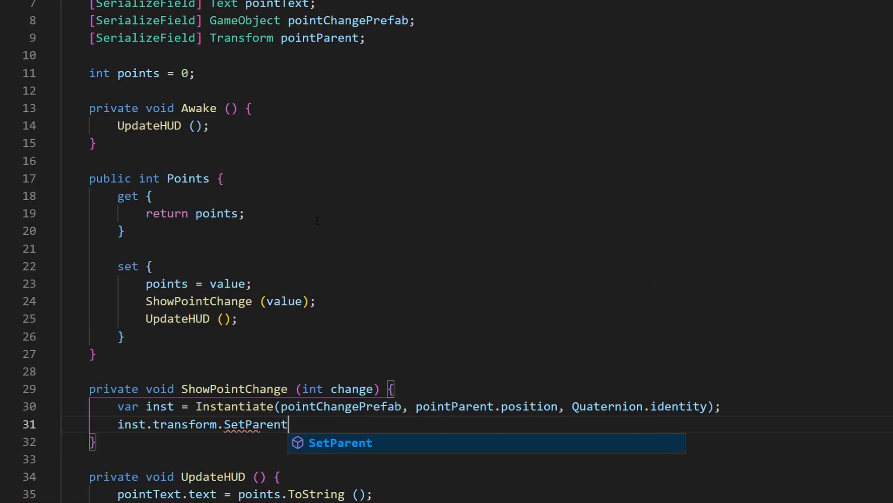
type("(pointParent")
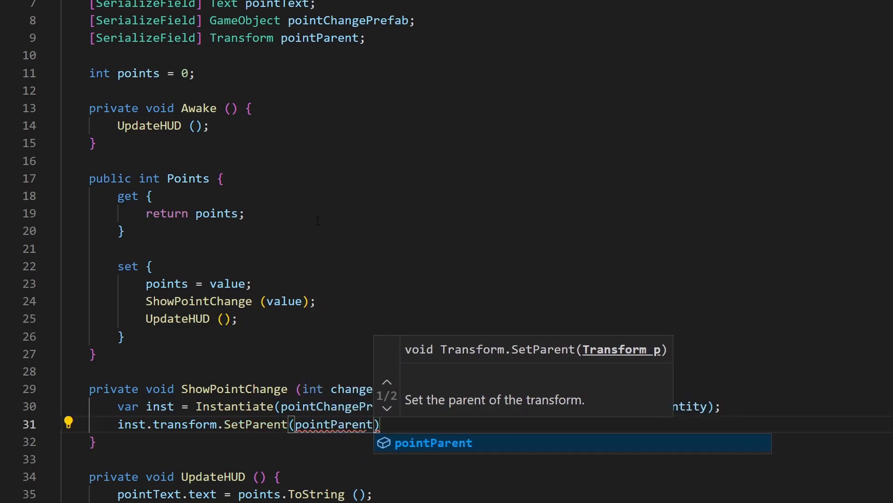
type(",")
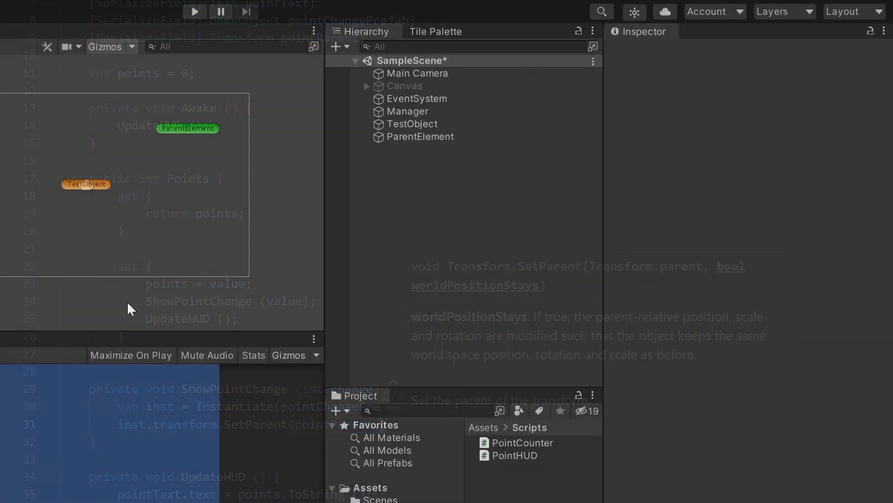
Step: Drag TestObject onto ParentElement in the Hierarchy to demonstrate parenting's effect on position
left_click(413, 123)
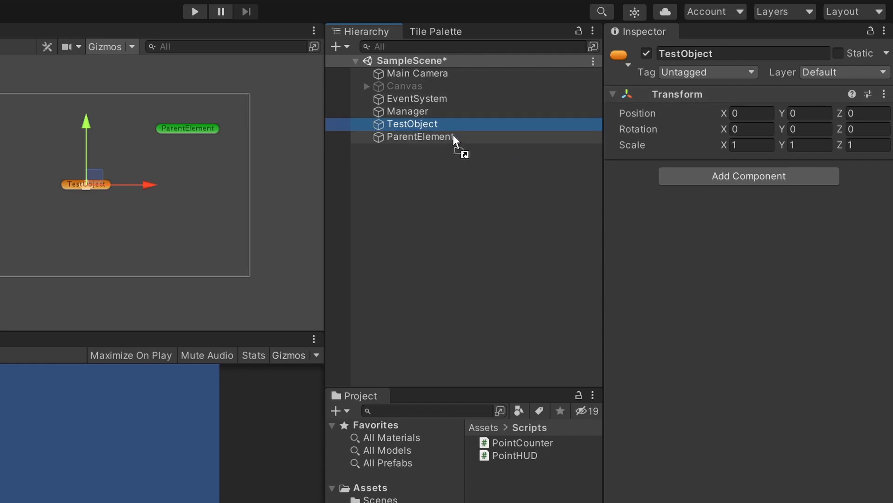
left_click_drag(411, 124, 419, 137)
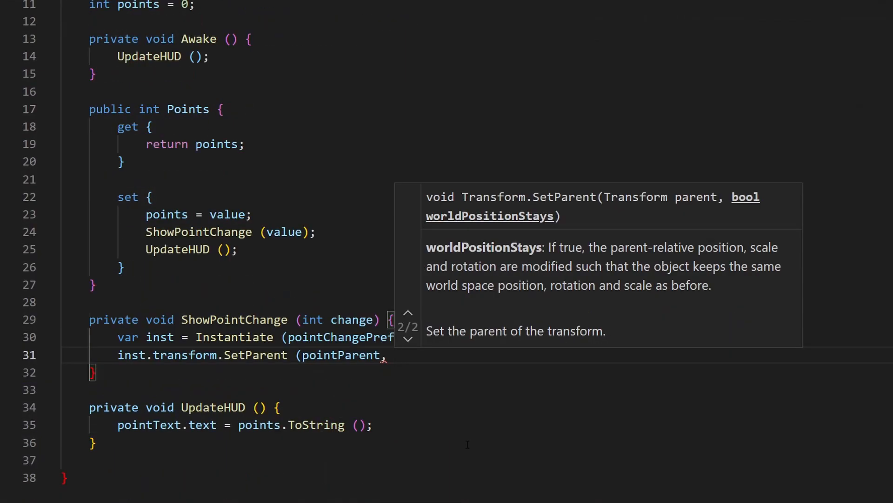
Step: Spawn the instance at Vector3.zero and pass false as SetParent's second argument
type("true);")
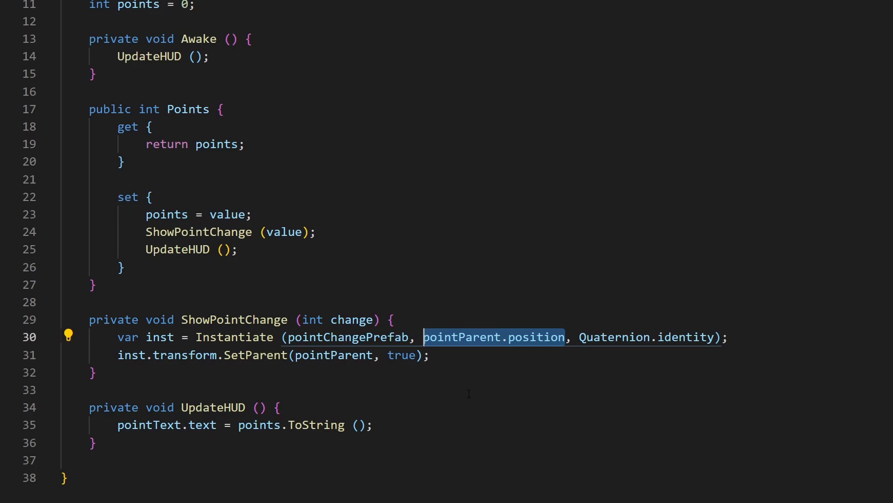
type("Vector3.zer")
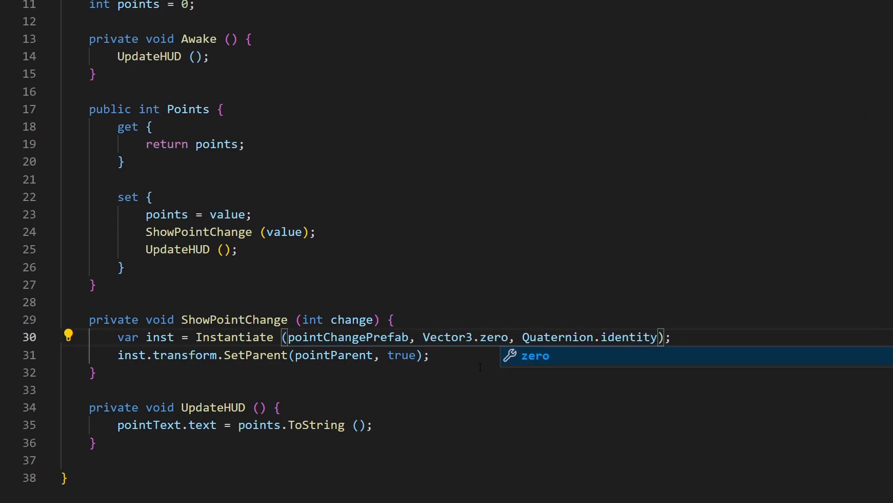
type("false")
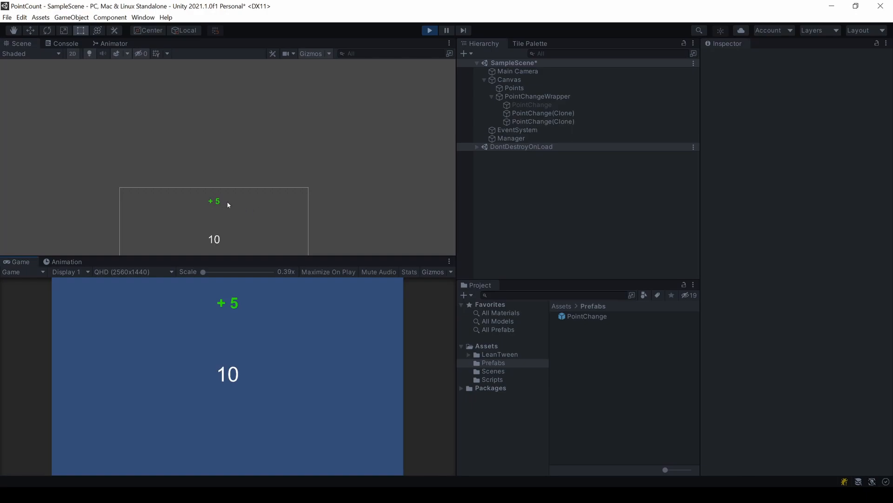
Step: Run the game to see a green + 5 spawn above the score of 10
left_click(542, 113)
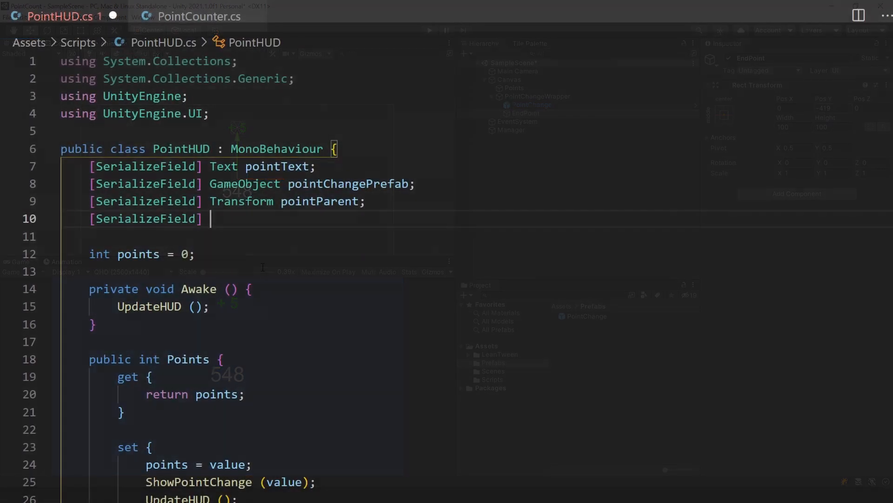
Step: Add a serialized RectTransform endPoint field and get the spawned instance's RectTransform
type("RectTransform")
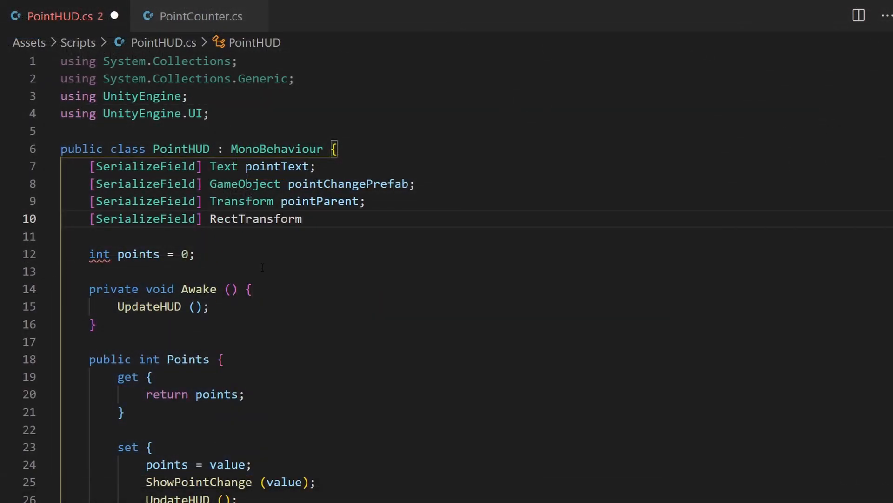
type("endPoint;")
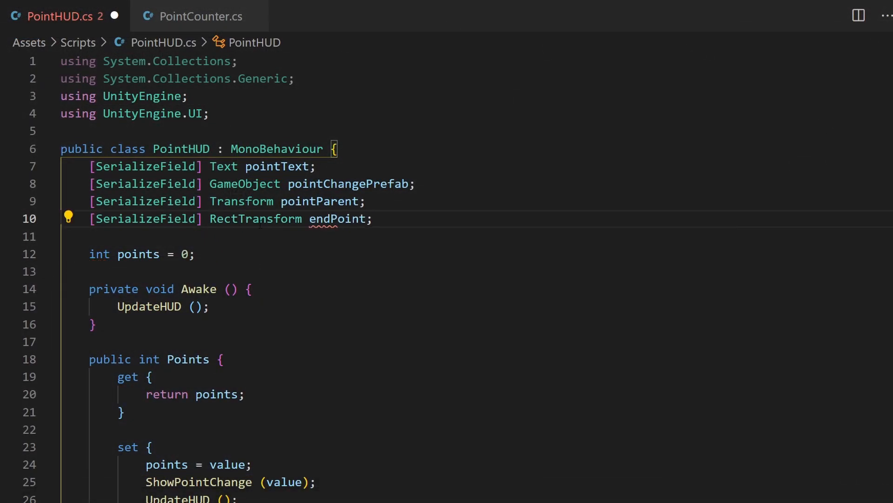
type("RectTransform rect = inst.GetComponent<RectTransform>();")
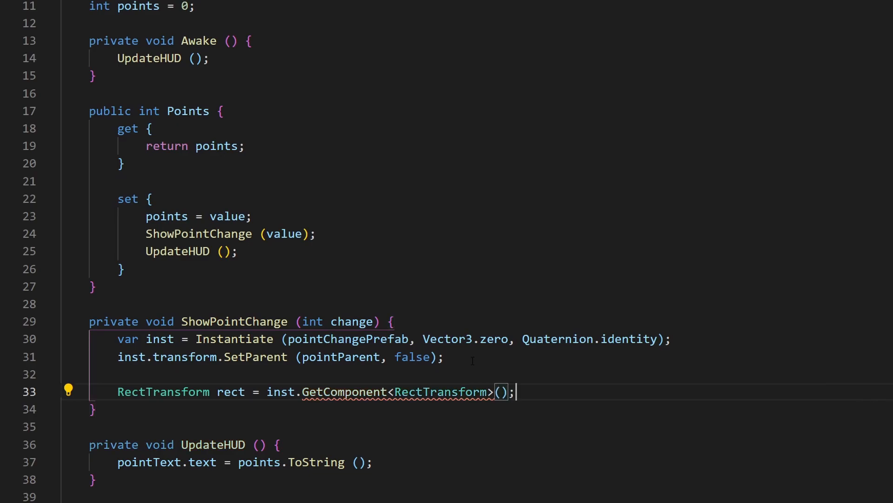
Step: Tween the text with LeanTween.moveY to endPoint.anchoredPosition.y over 1.5f
type("LeanT")
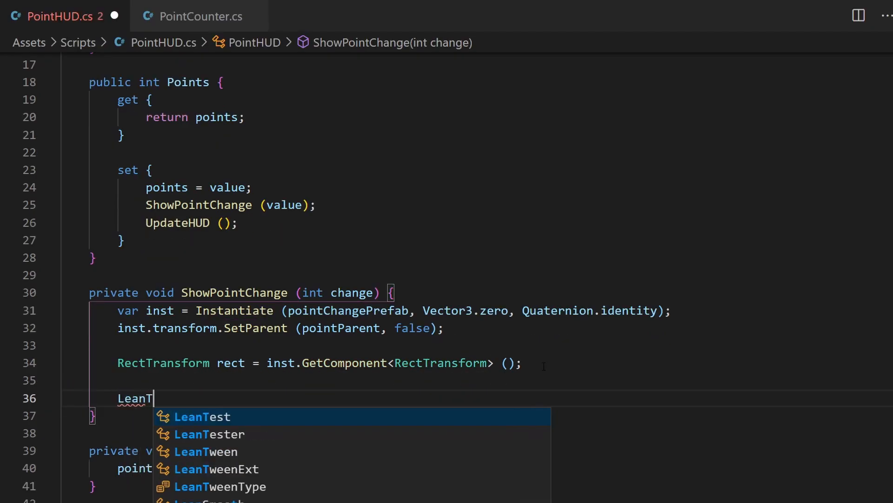
type("ween.move")
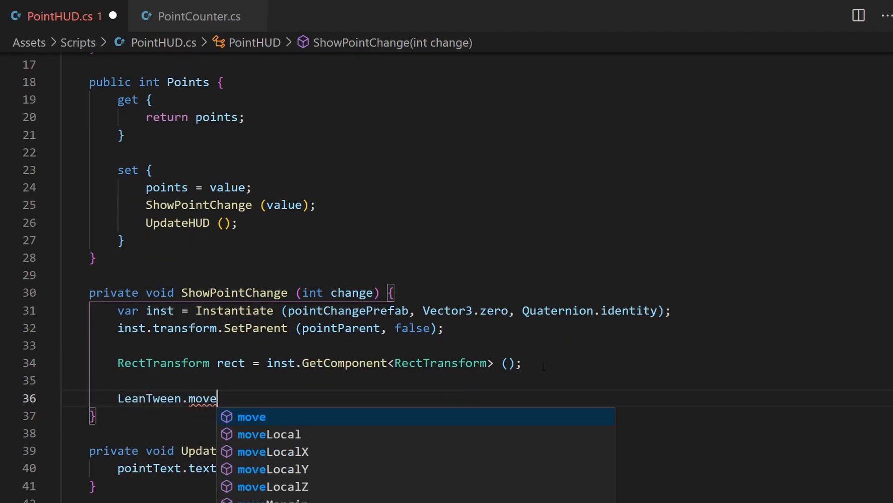
type("Y(rect, en")
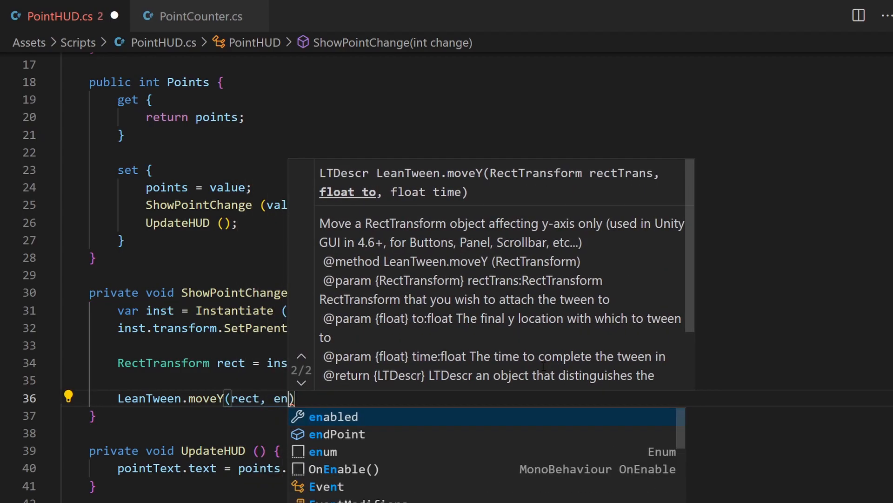
left_click(340, 435)
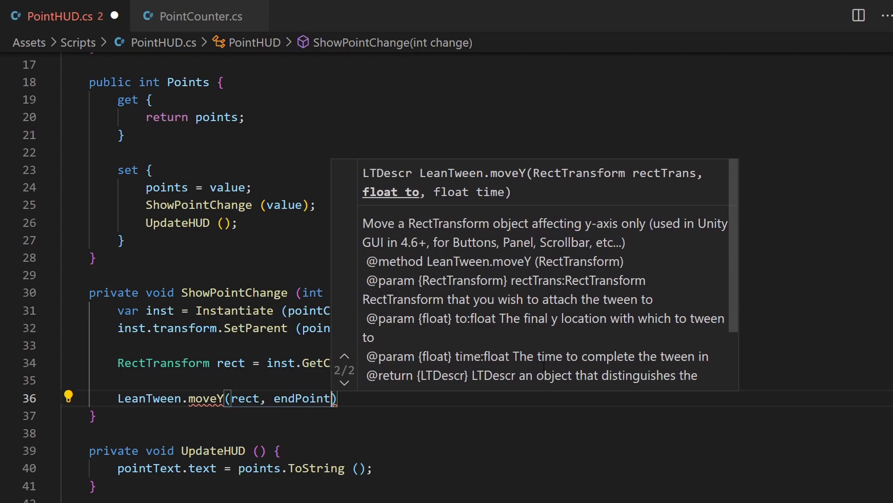
type(".a")
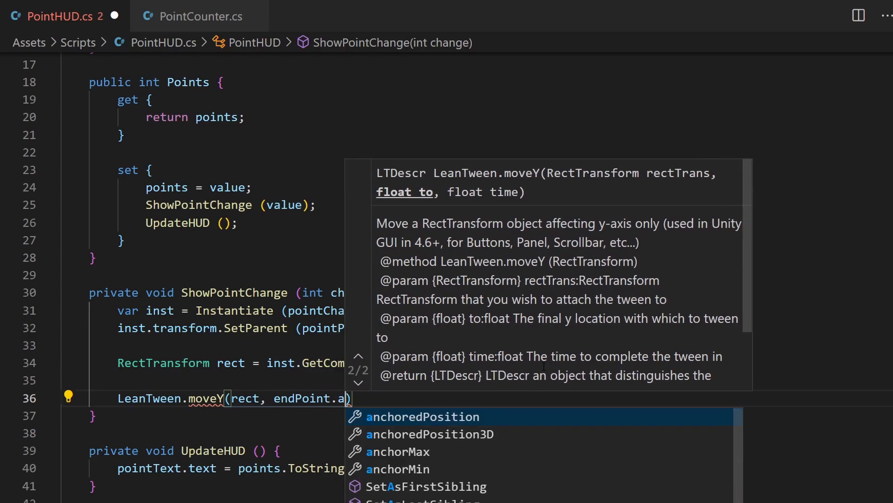
type("nchoredPosition.y")
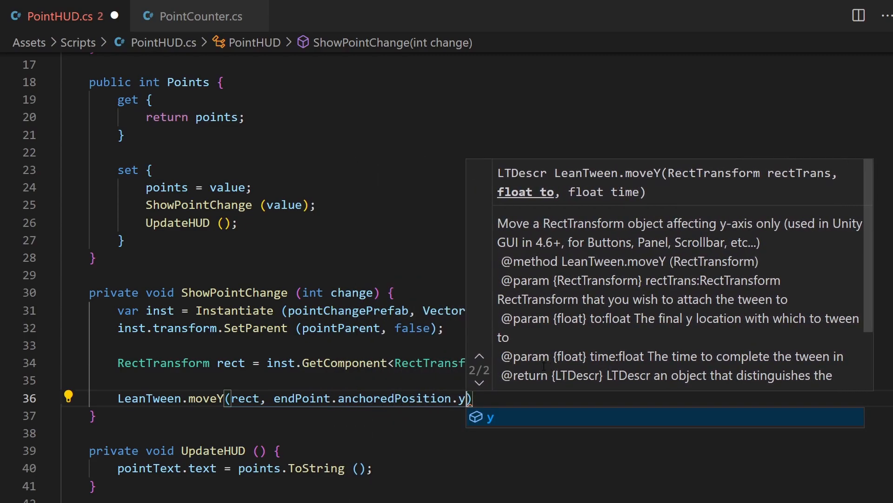
type(", 1.")
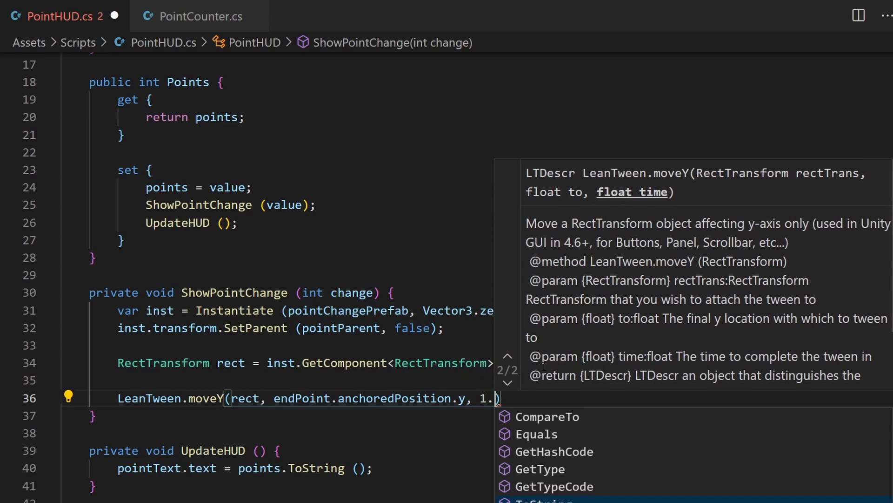
type("5f")
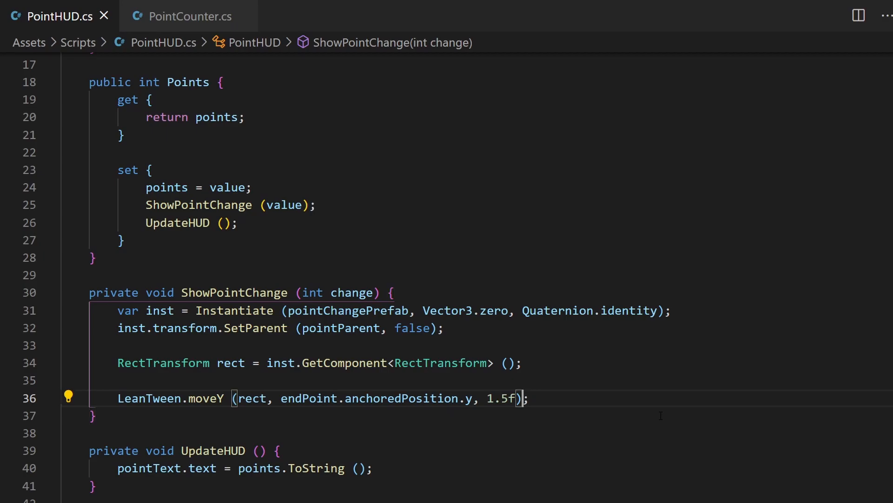
Step: Chain setOnComplete onto the tween and lower the + 5 text alpha to about 0.71
type(".setOnComplete")
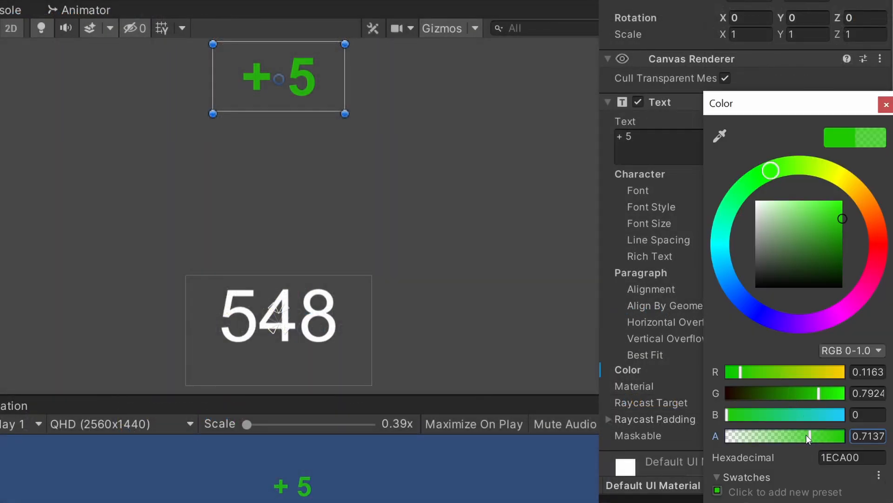
left_click_drag(809, 436, 783, 436)
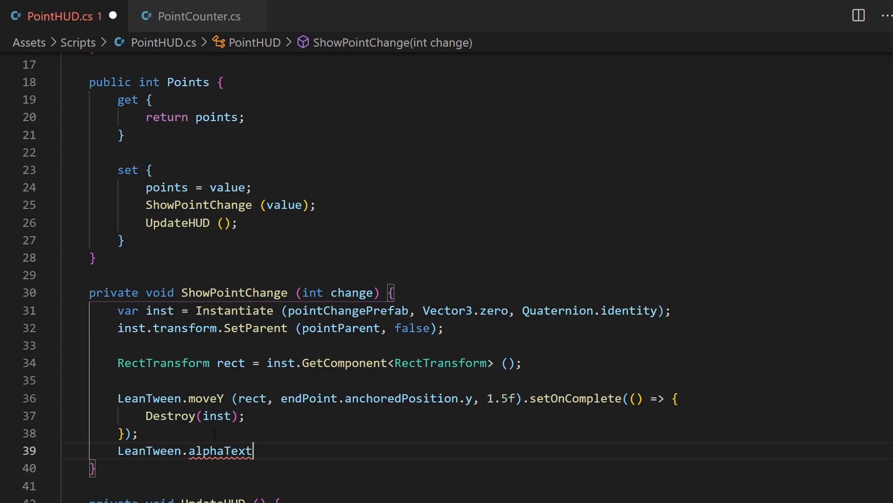
Step: Destroy the spawned text when moveY completes and fade it with alphaText(rect, 0.5f, …)
type("(recrt")
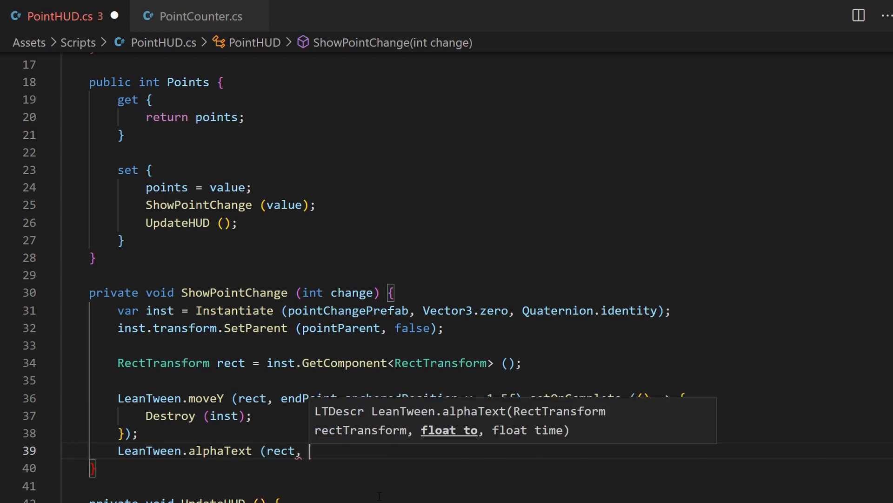
type("0.5, 1.")
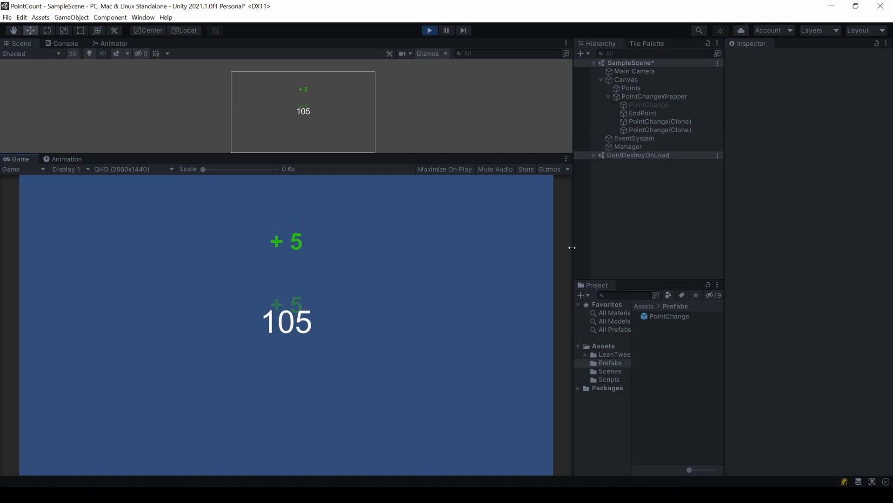
Step: Stop play mode, review the PointChange text reading '+ 78', and return to the script
left_click(648, 105)
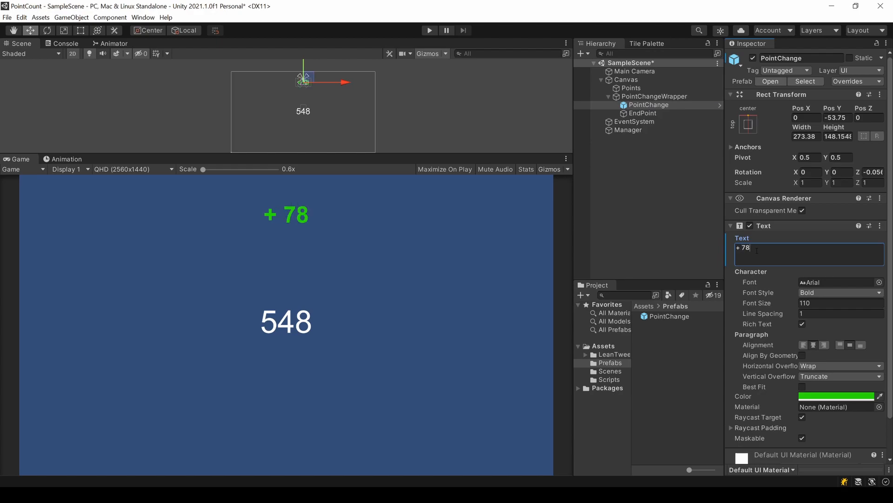
left_click(836, 396)
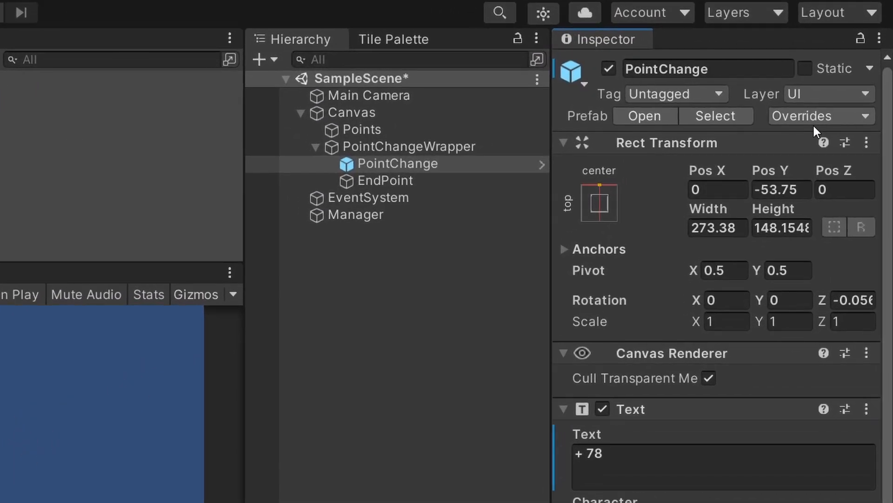
left_click(817, 116)
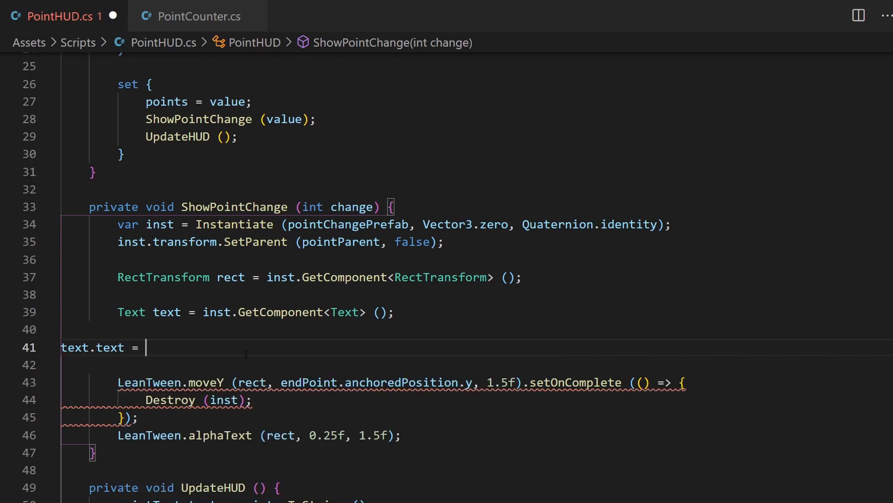
Step: Set text.text to change.ToString(), prefixed with "+ " when change > 0
type("ch")
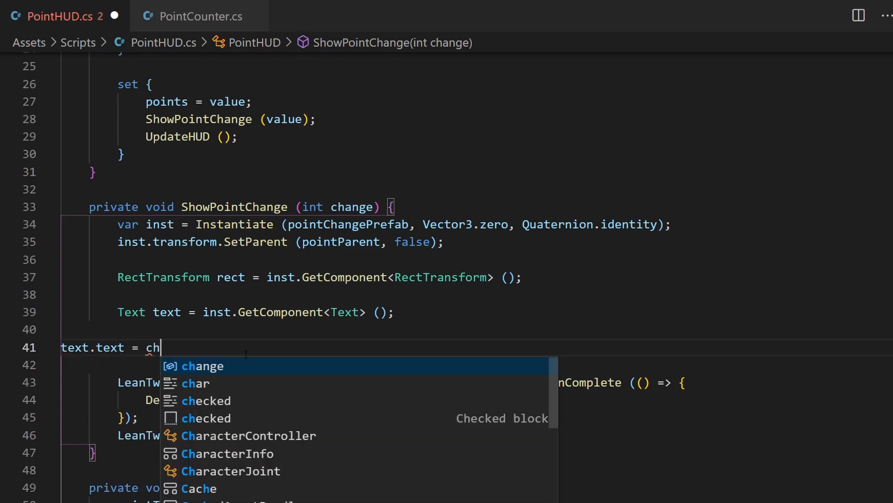
type("ange.ToStrin")
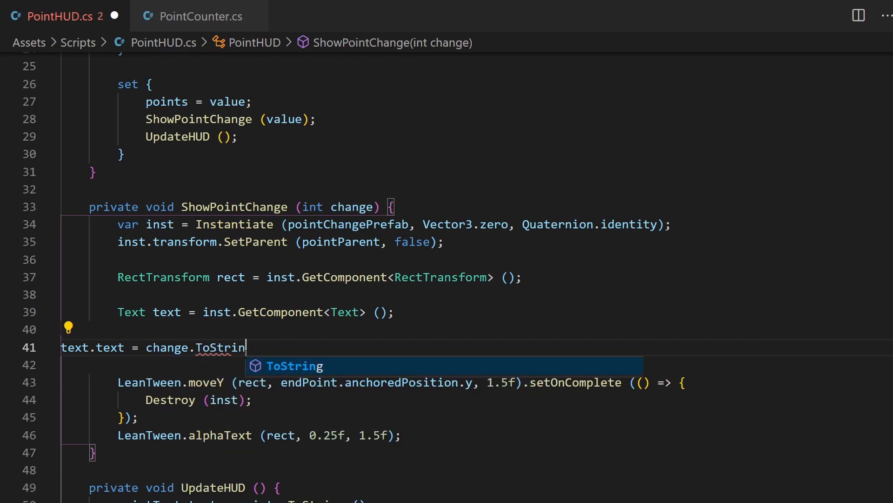
key("Tab")
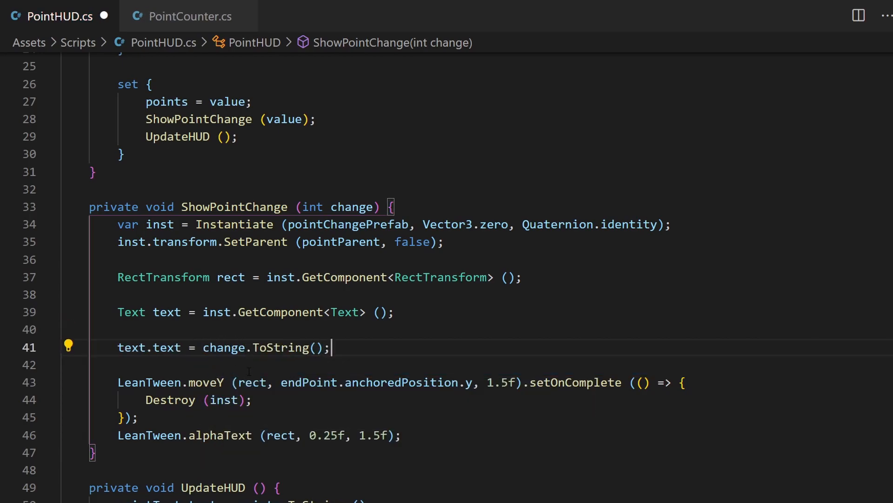
type("ch")
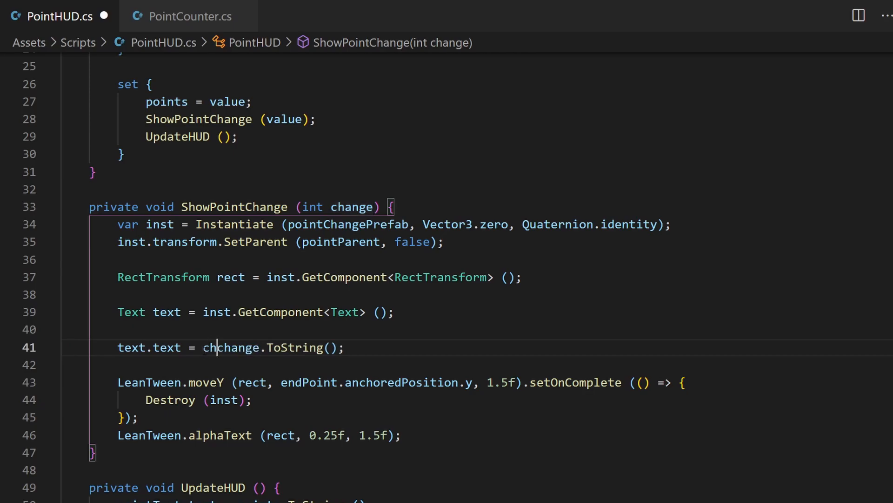
type("ange > 0")
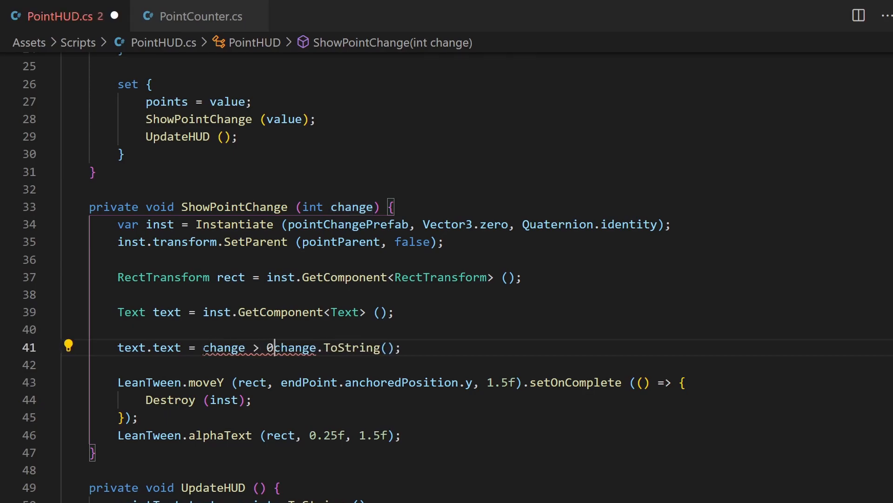
type("?")
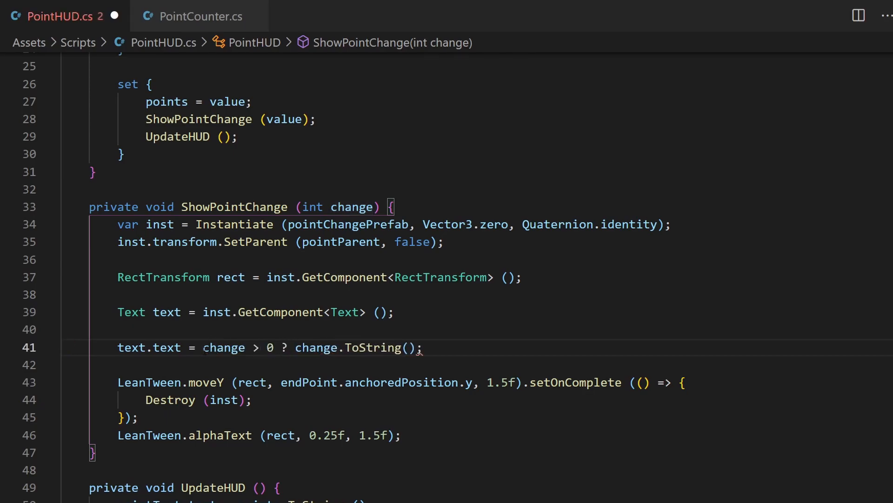
type("\"+ \"")
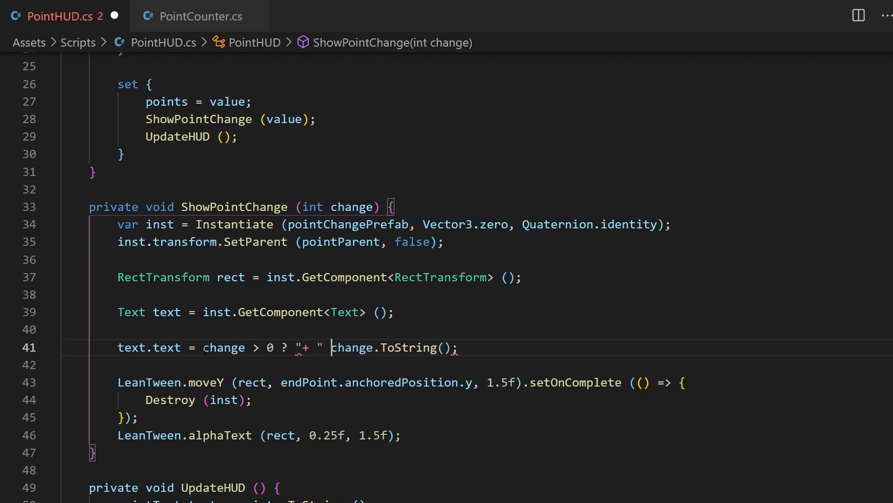
type(": \"\" +")
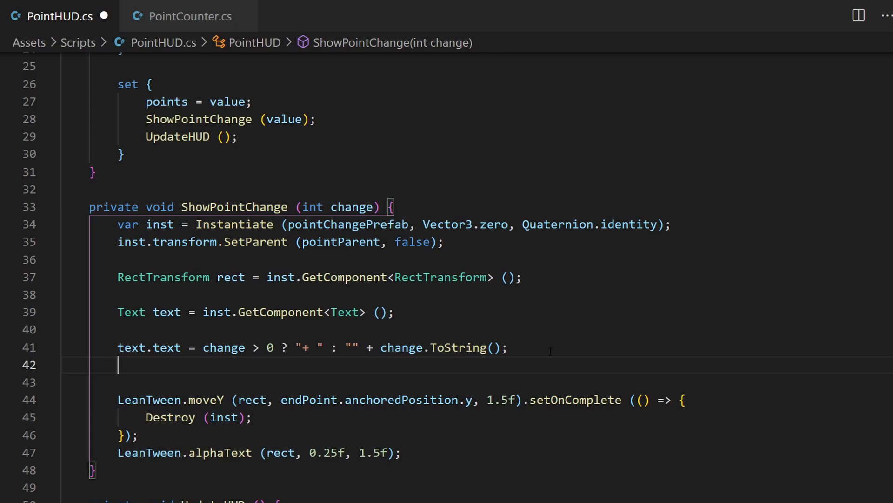
left_click(223, 347)
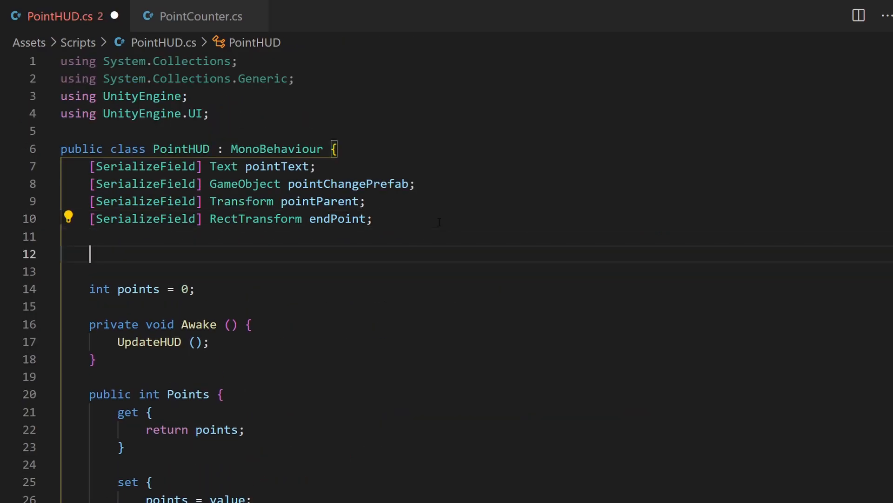
Step: Add serialized colorGreen/colorRed fields and set text.color = change > 0 ? colorGreen : colorRed
type("[SerializeField] Color colorGreen;")
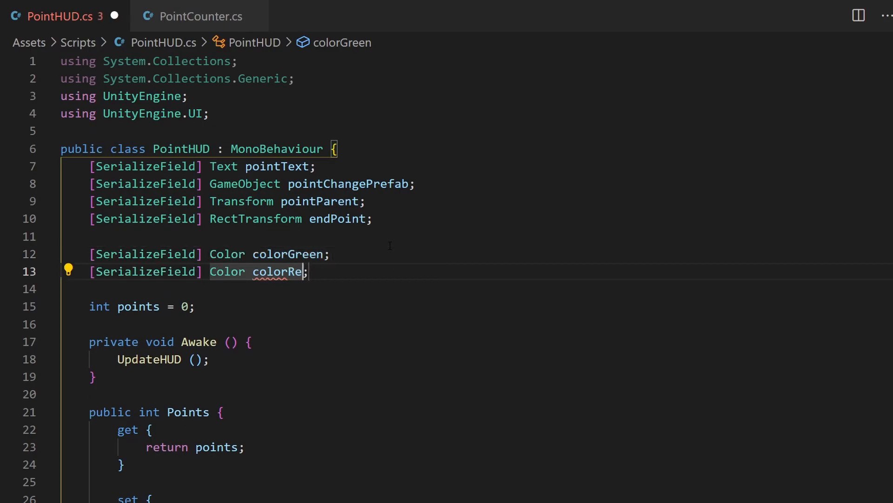
type("d")
type("text.color = c")
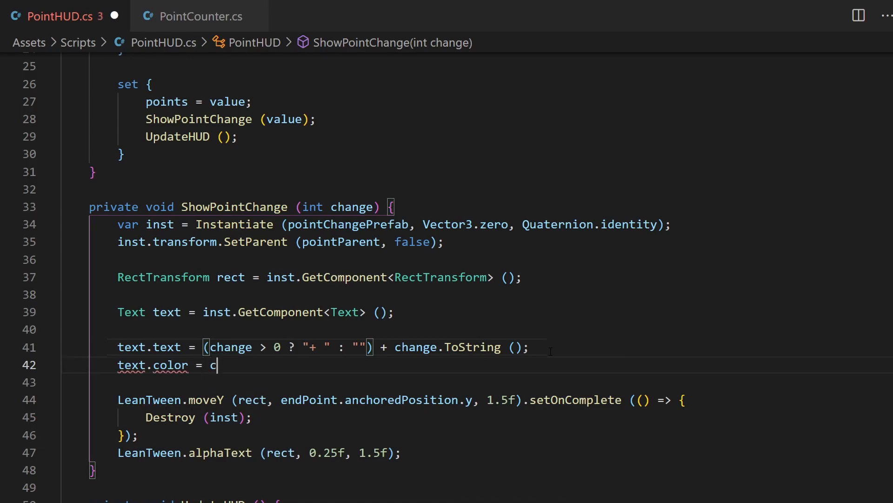
type("hange > 0 ?")
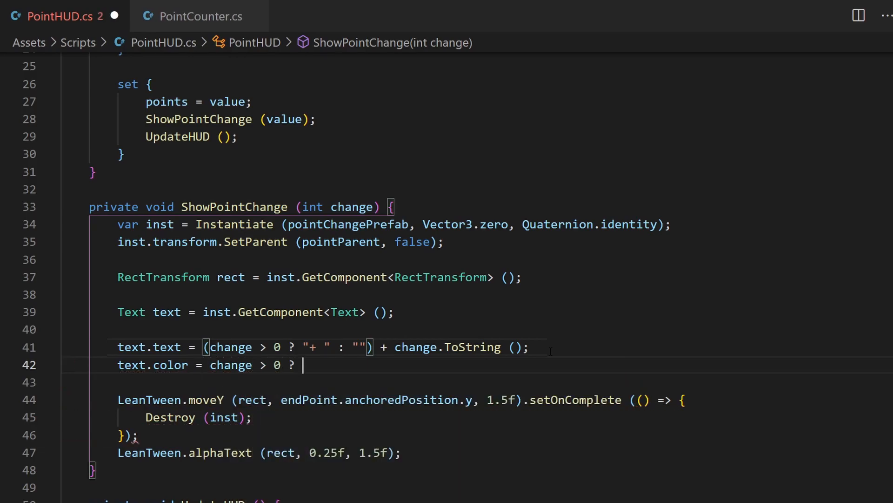
type("colorGreen : co")
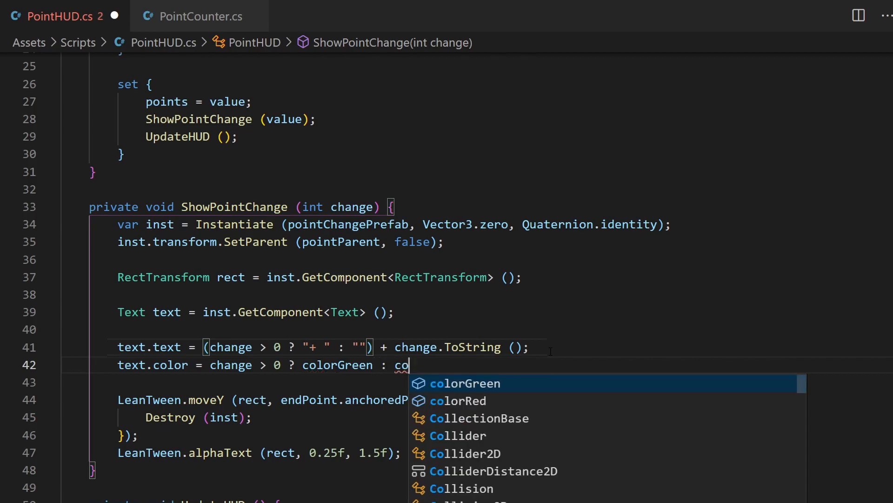
type("lorRed;")
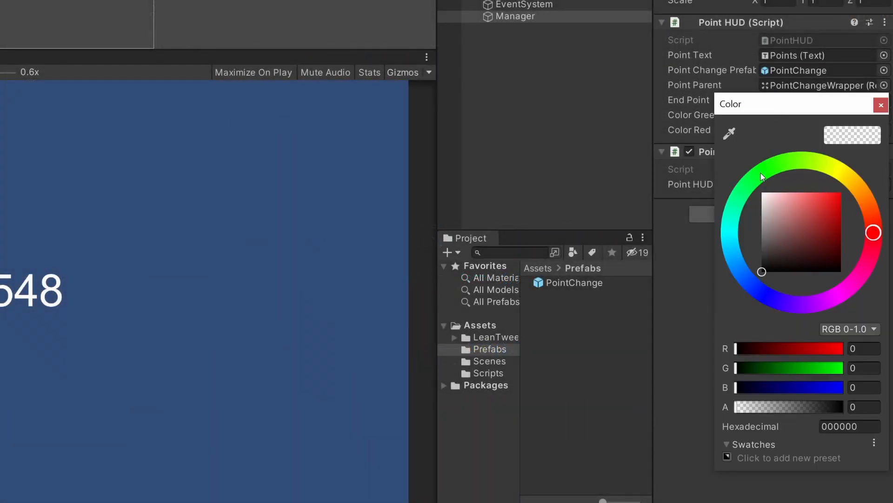
Step: Set Color Red to bright red FD0404 with alpha 1, then return to VS Code
left_click(760, 173)
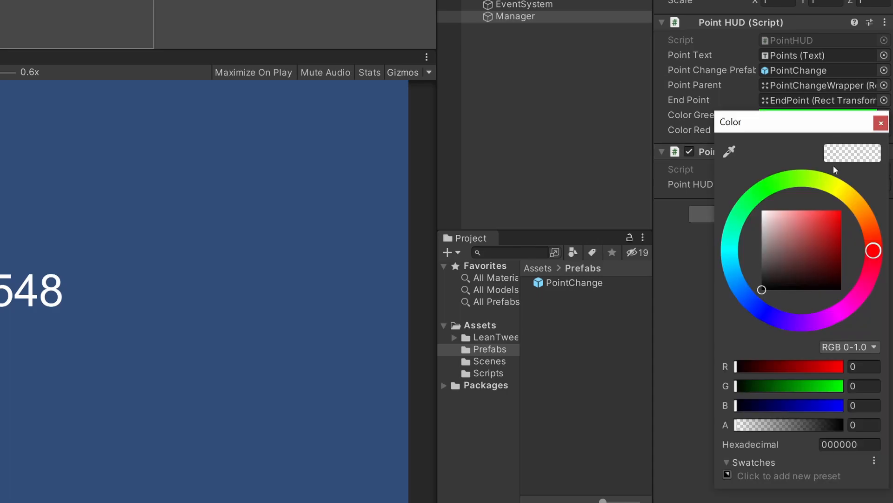
left_click(839, 211)
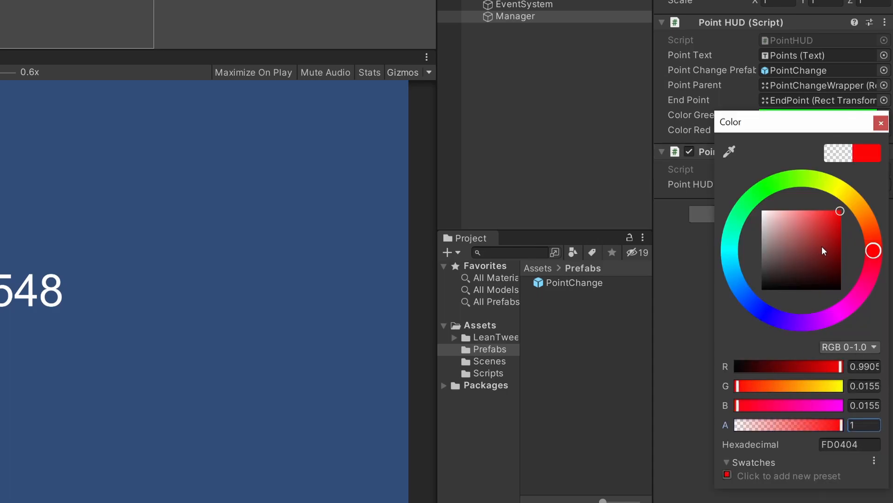
left_click(881, 123)
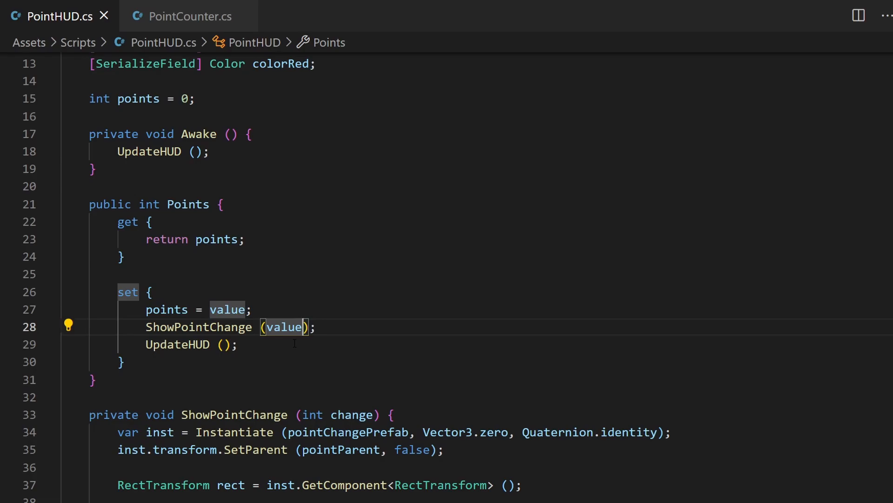
Step: Call ShowPointChange(value - points) before assigning points = value in the setter
type("- points")
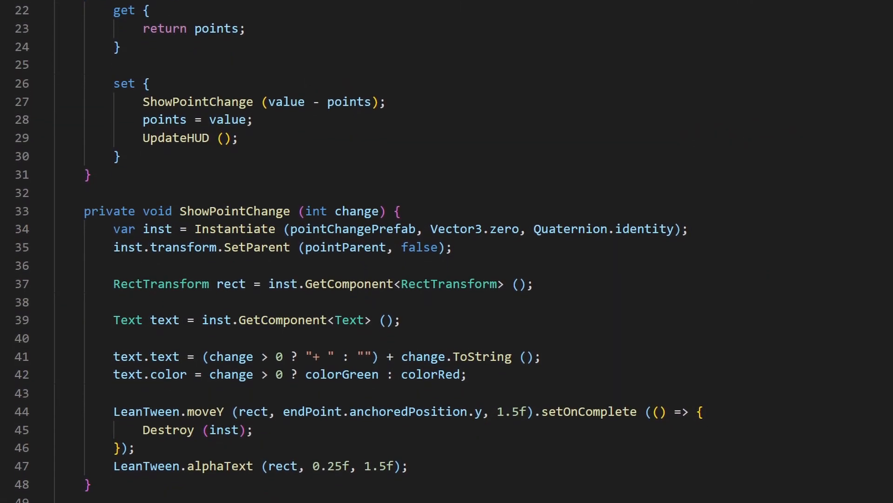
scroll("down", 3)
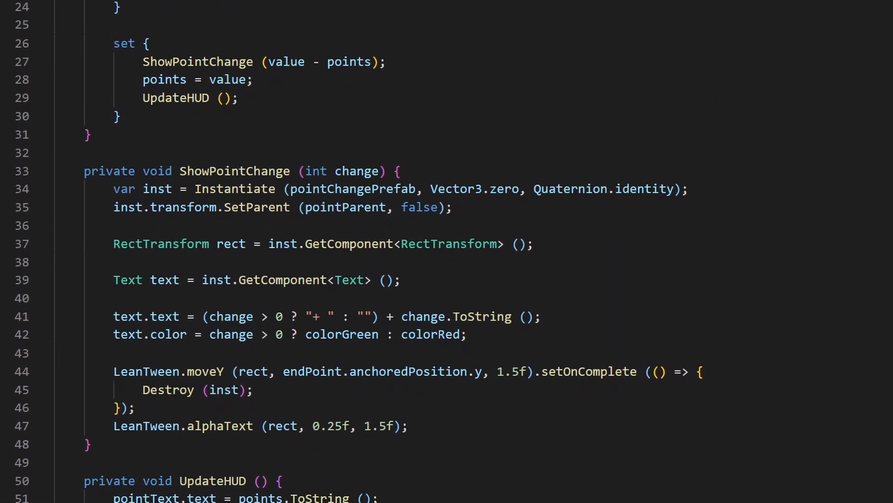
scroll("down", 3)
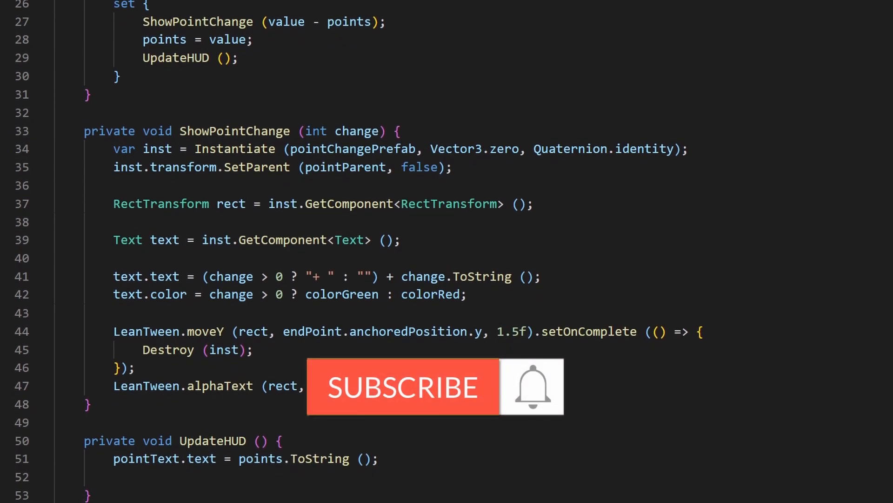